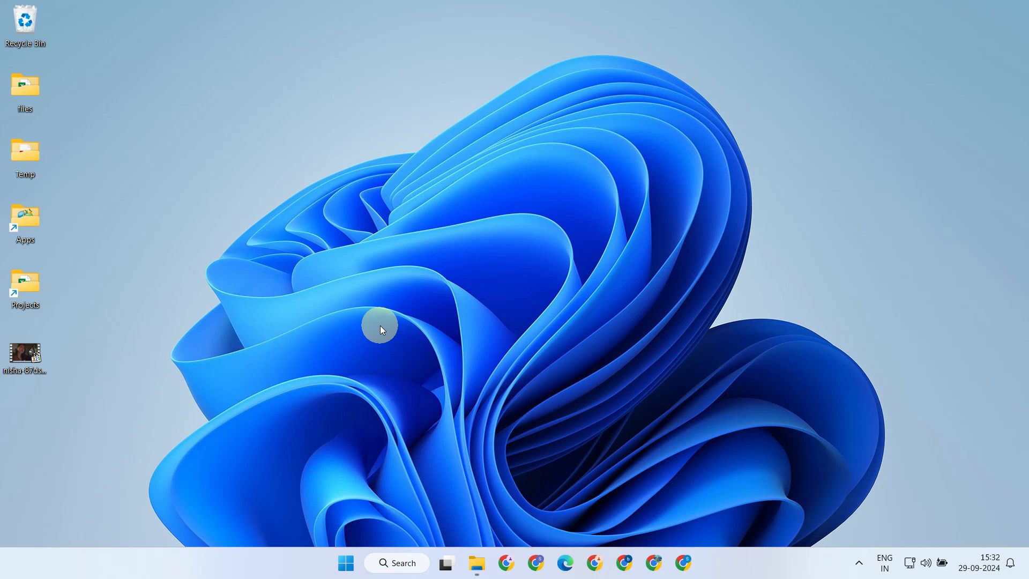
mouse_move(477, 562)
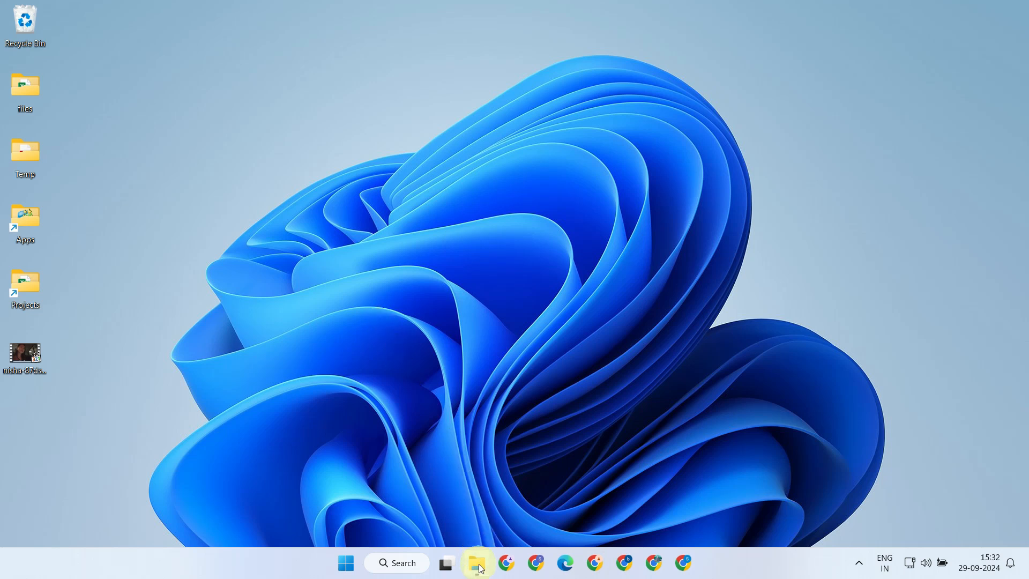
Step: Open the Apple iPhone from This PC in File Explorer to list its dated photo folders
click(477, 562)
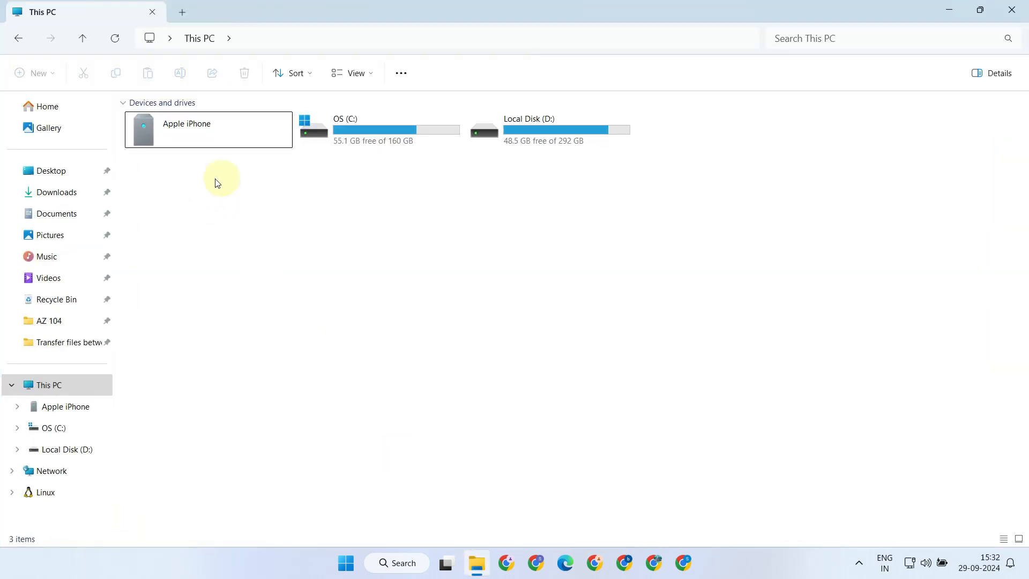
click(47, 385)
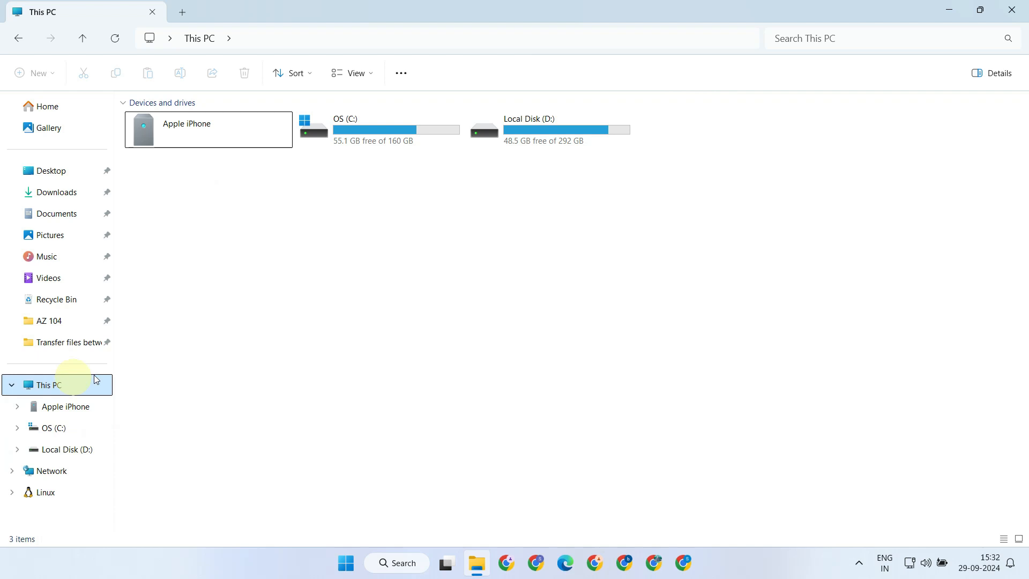
click(208, 129)
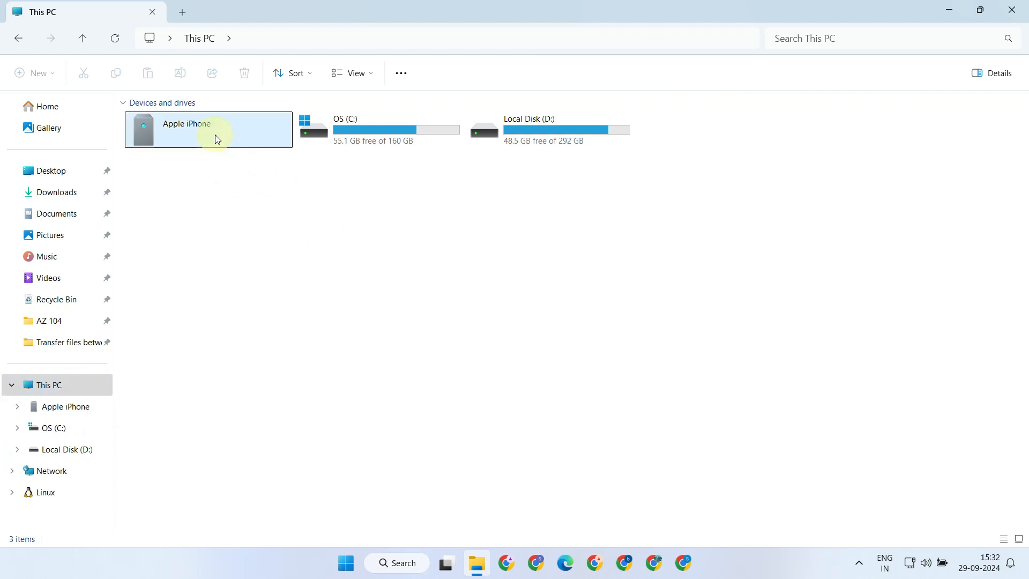
double_click(208, 128)
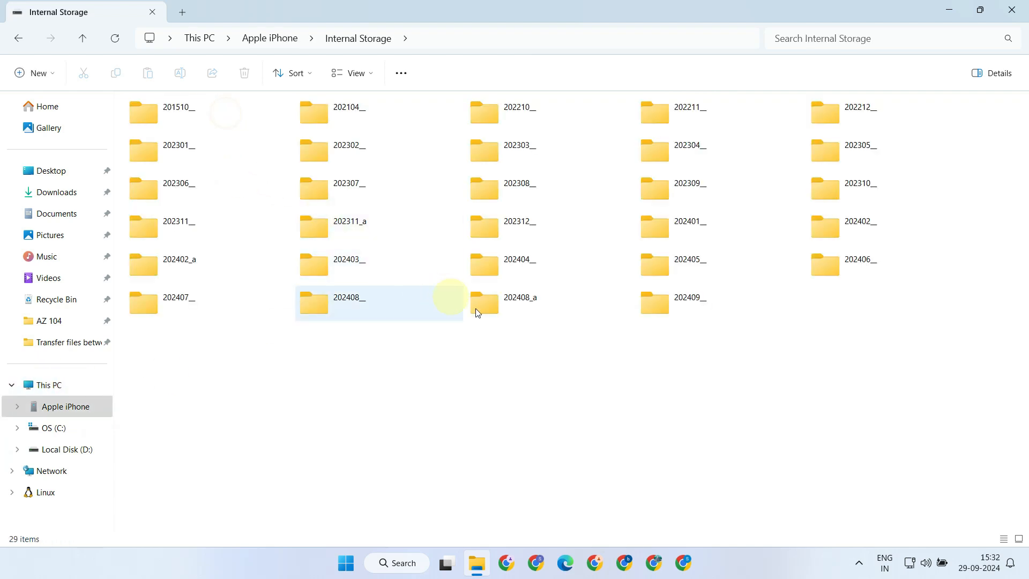
Step: From the 202409_ folder, drag MCLS6112 and IMG_1621 onto the desktop
double_click(673, 302)
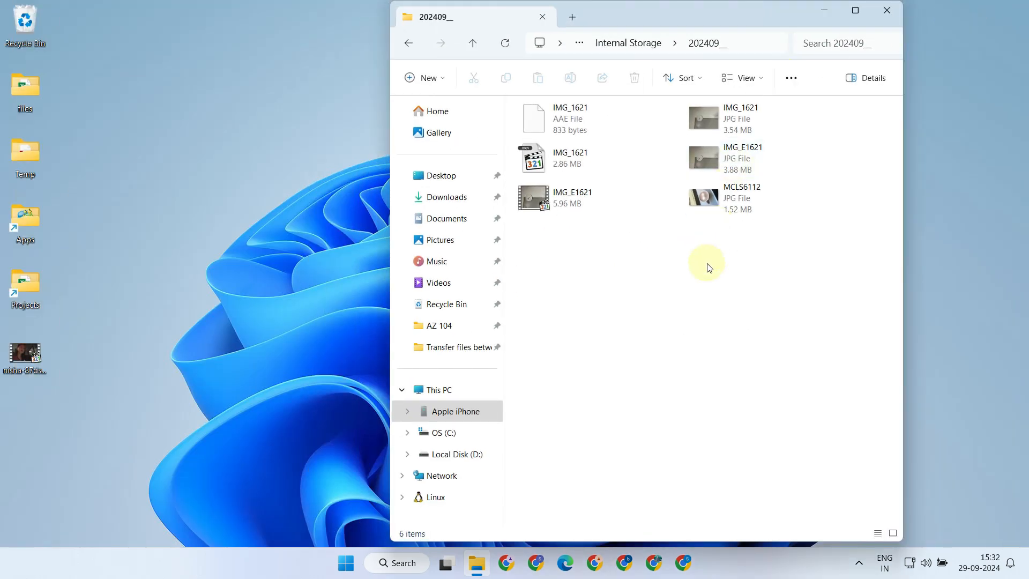
click(742, 198)
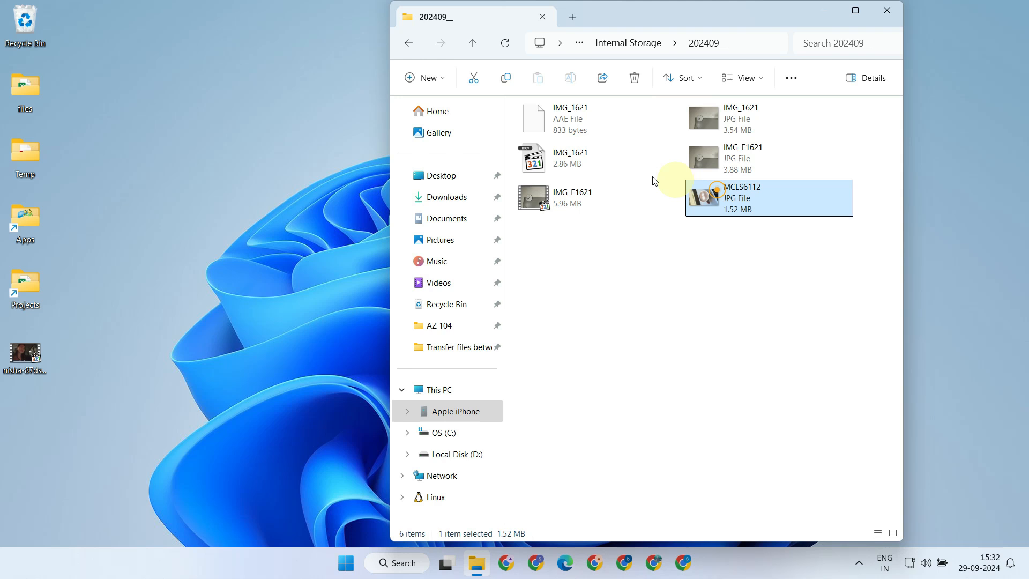
click(570, 157)
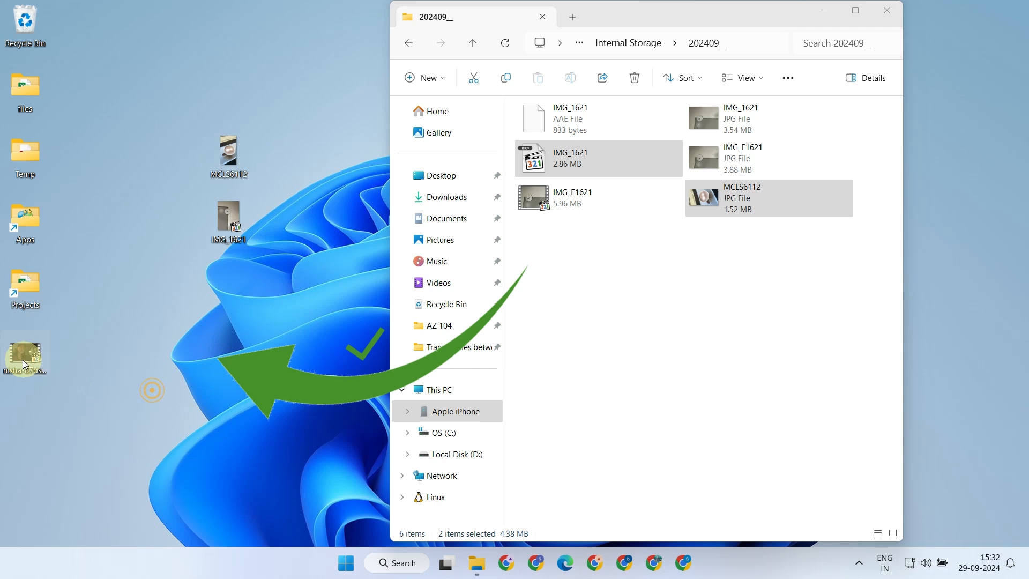
drag(24, 354, 619, 302)
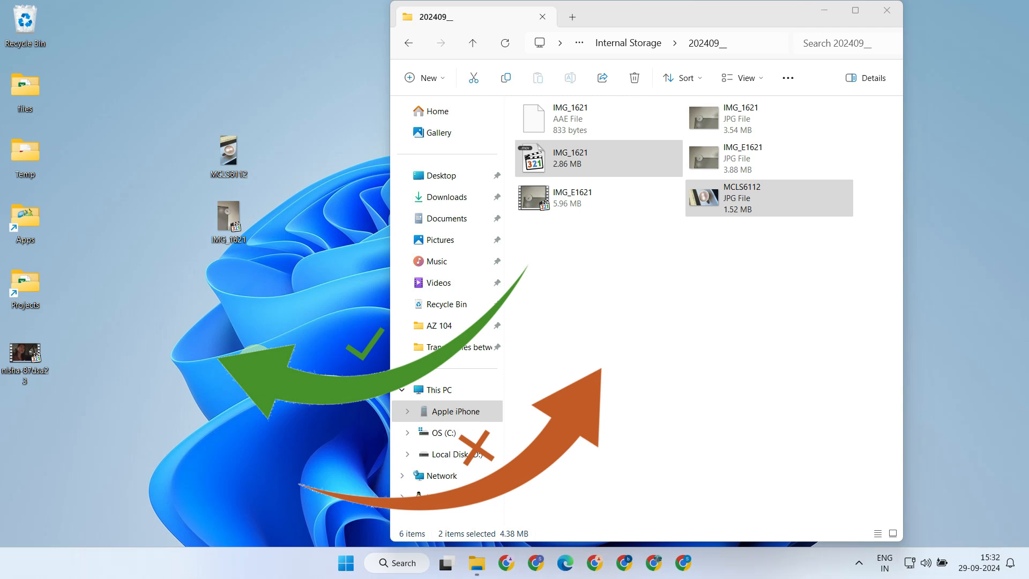
click(624, 295)
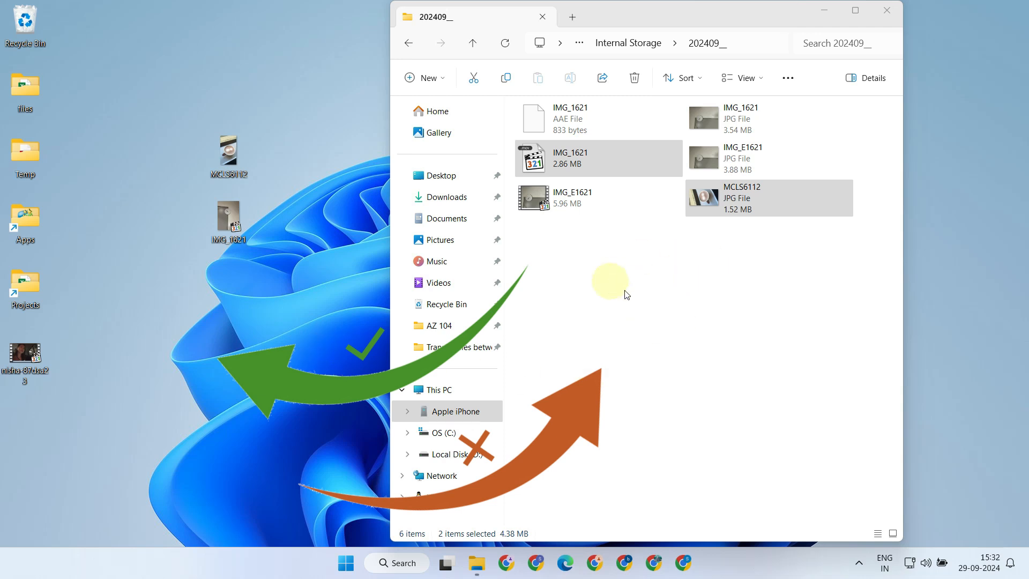
mouse_move(589, 297)
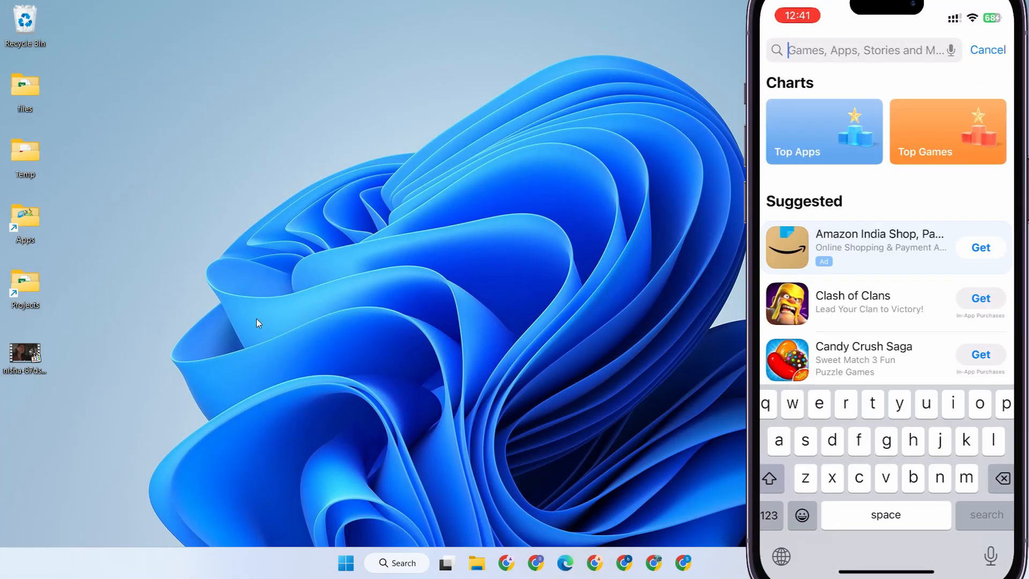
Step: Install VLC from an App Store search for 'vlc' and launch it
text(vlc)
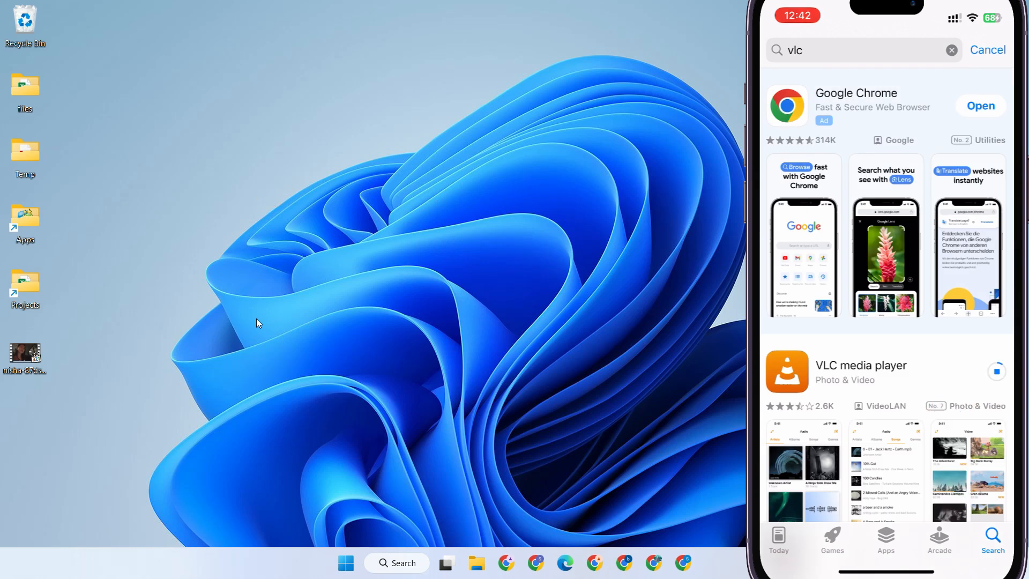
click(980, 371)
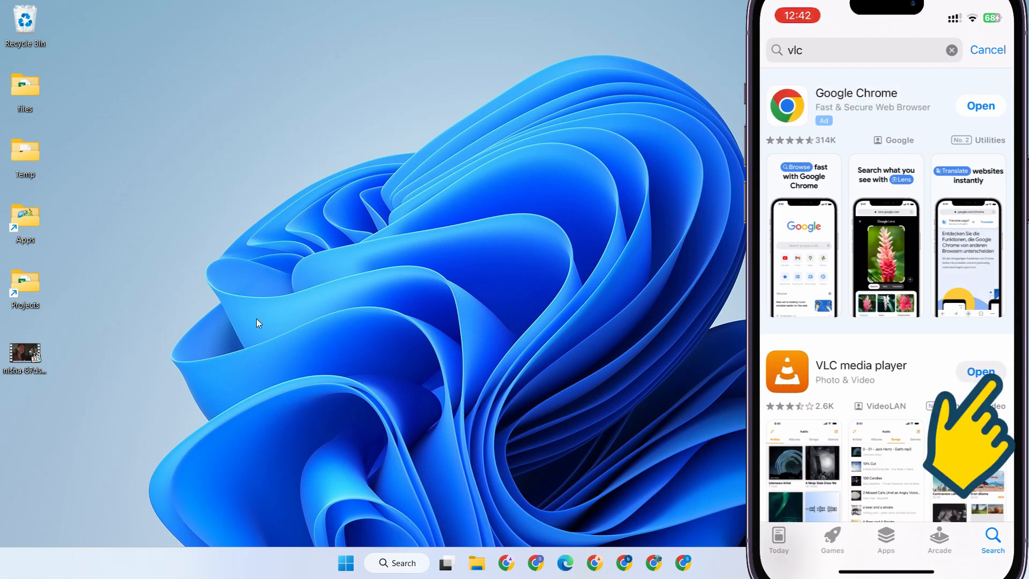
click(980, 372)
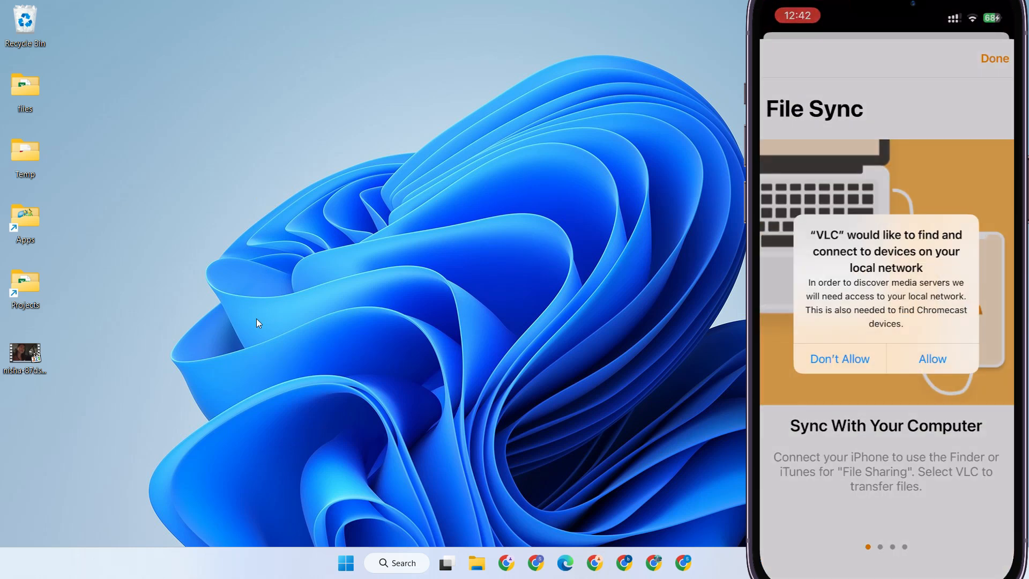
Step: Allow local network access, dismiss the File Sync intro, and turn on Sharing via Wi-Fi
click(931, 359)
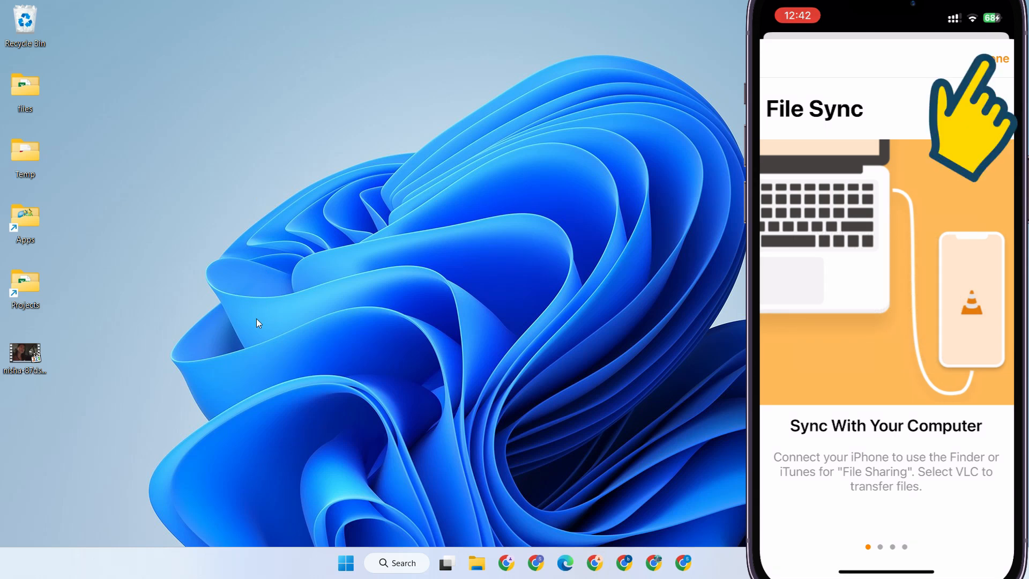
click(937, 542)
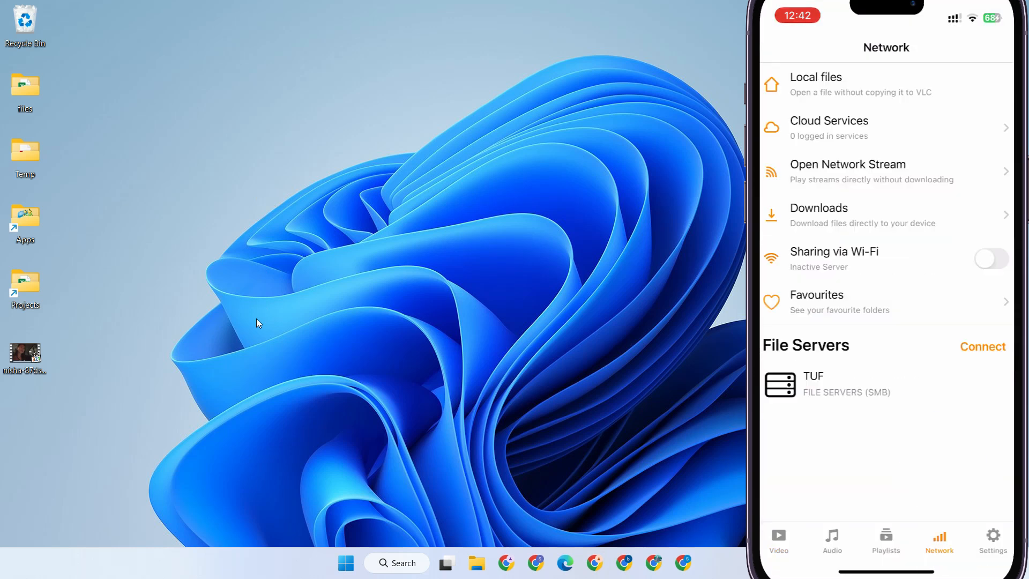
click(991, 258)
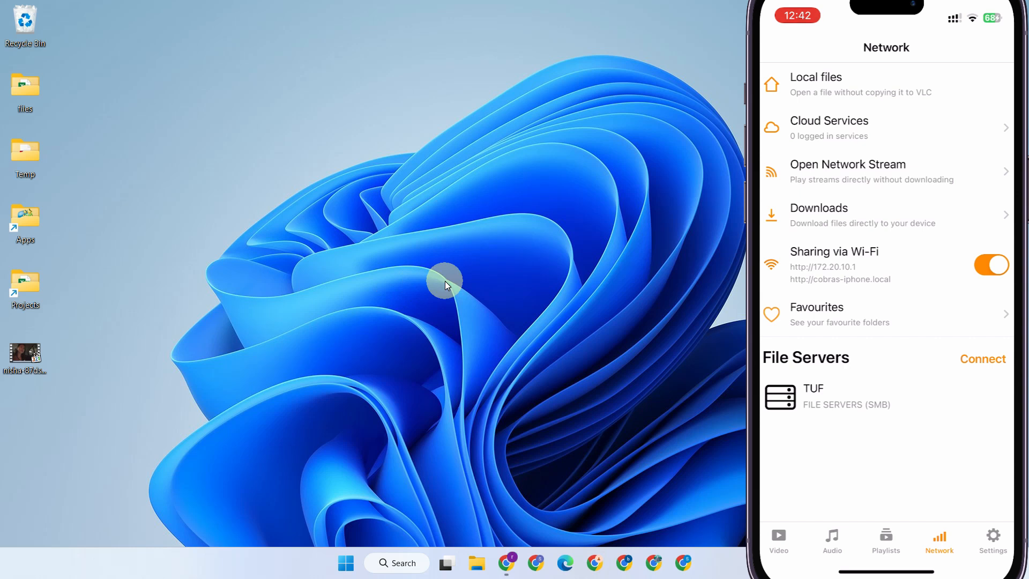
click(506, 562)
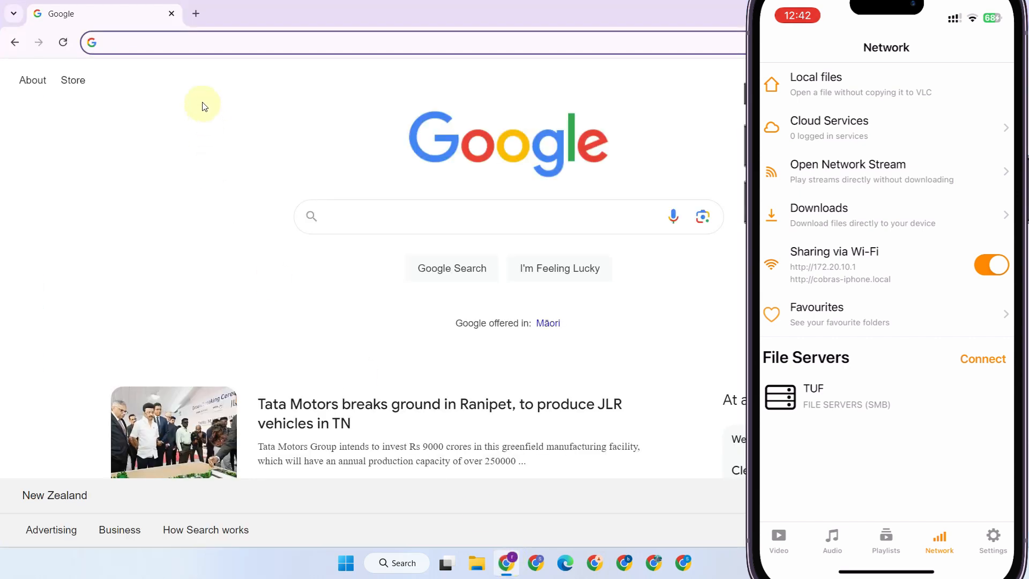
text(http://172.20.10.1/)
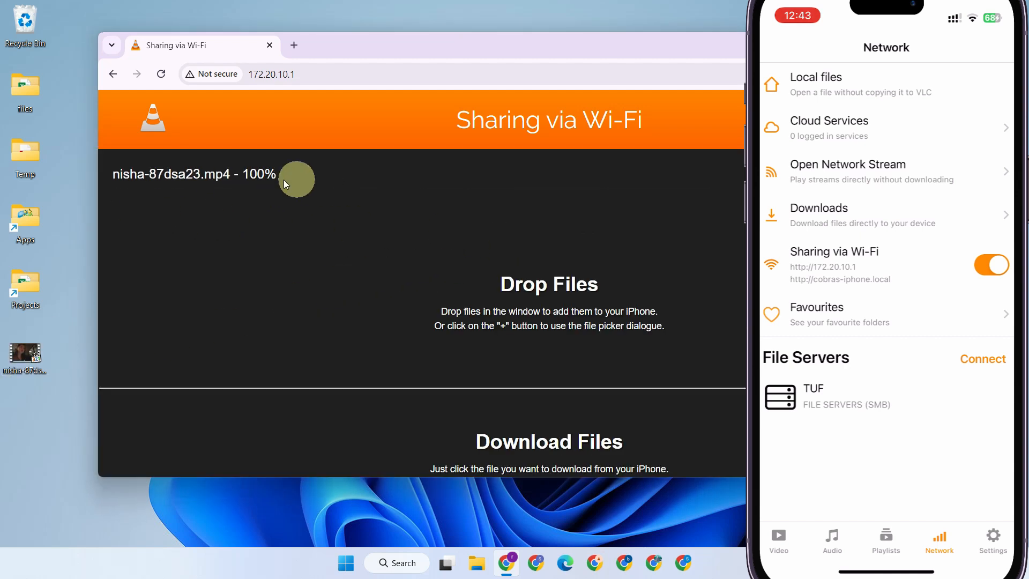
mouse_move(650, 287)
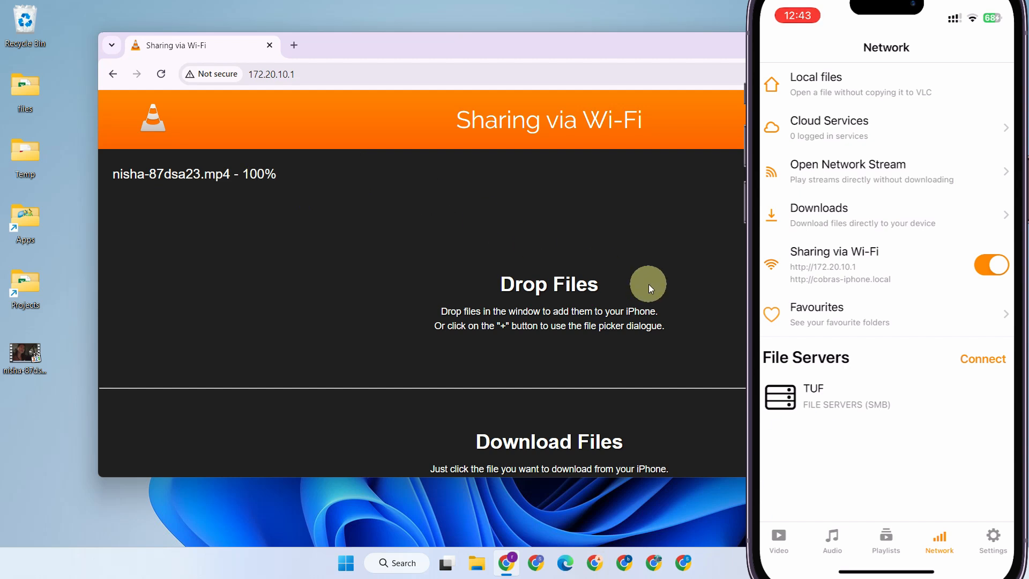
click(777, 538)
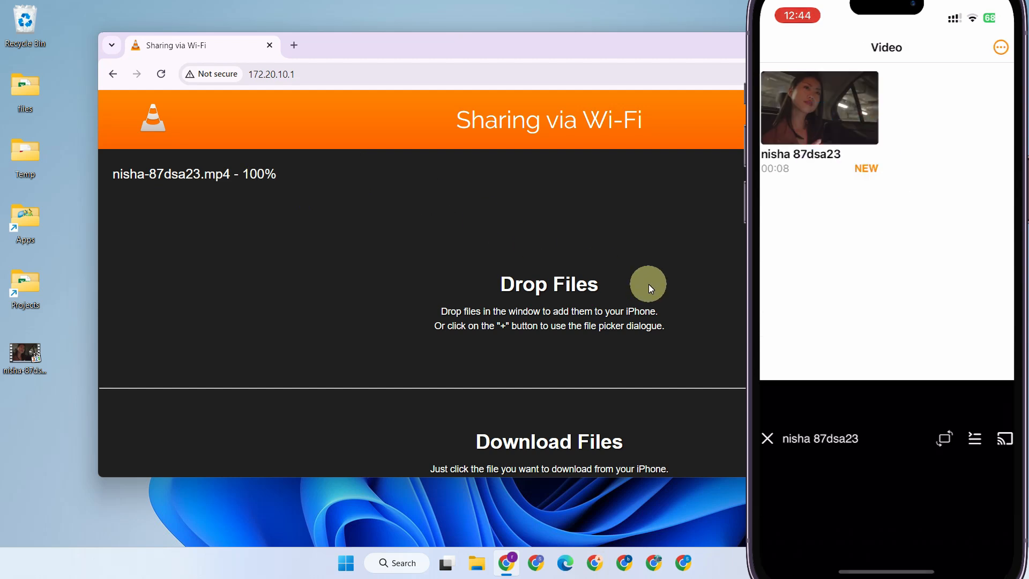
click(818, 108)
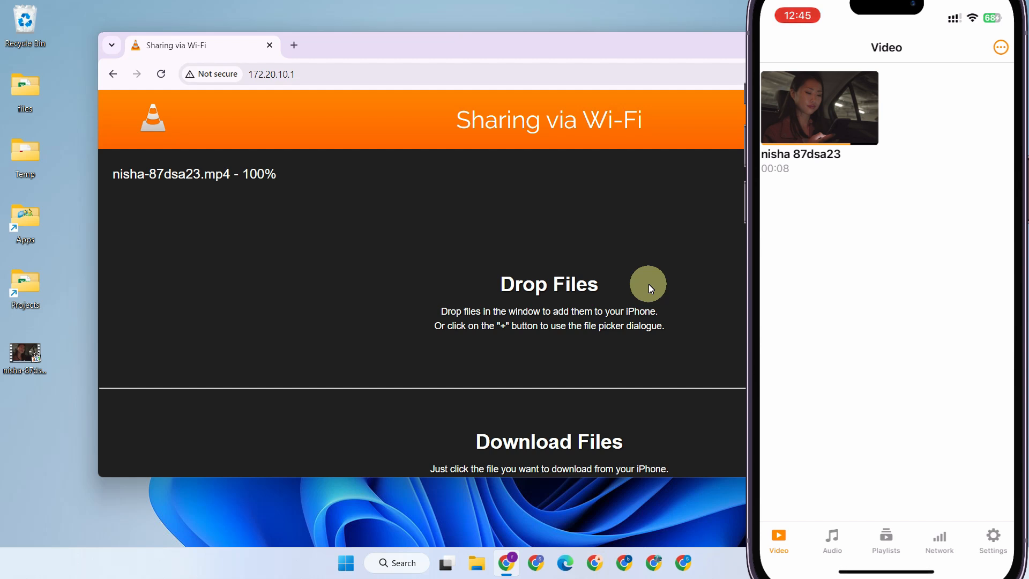
click(818, 107)
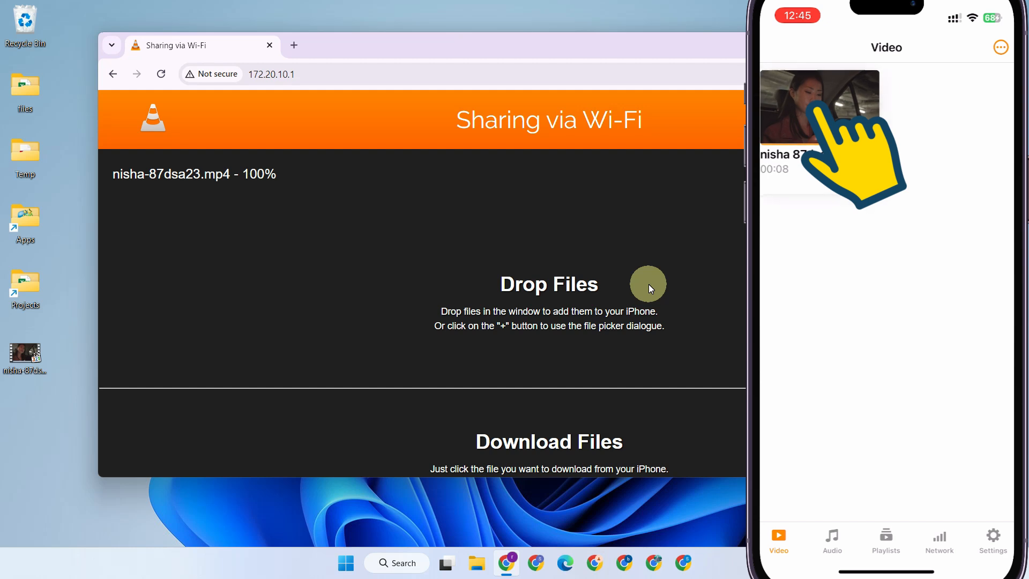
click(819, 108)
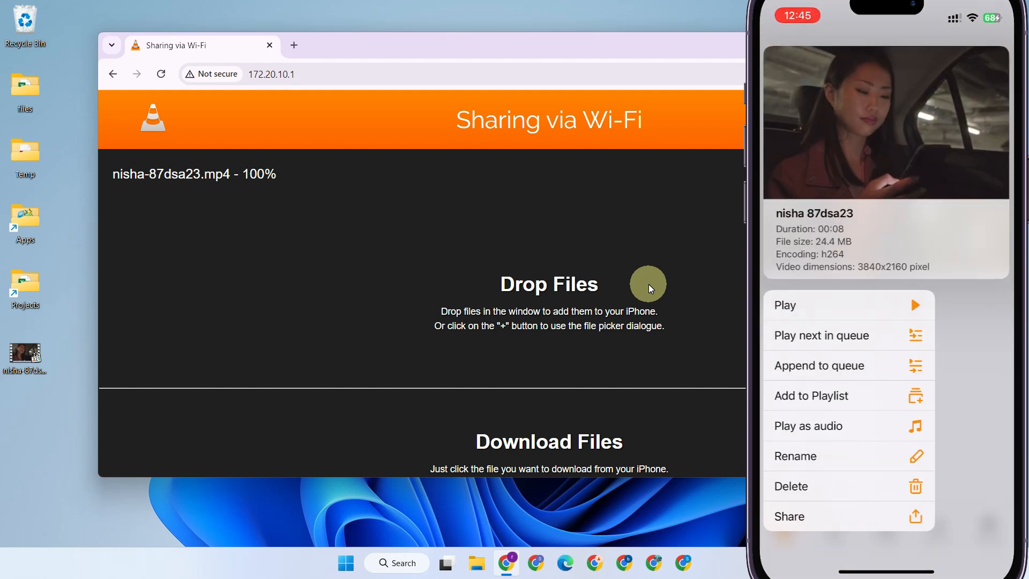
click(789, 515)
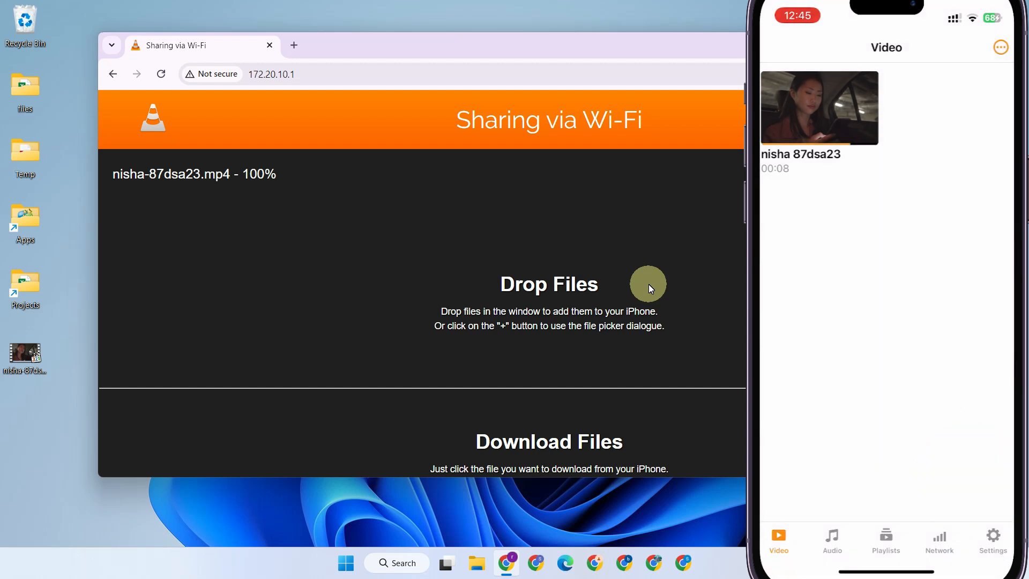
click(939, 541)
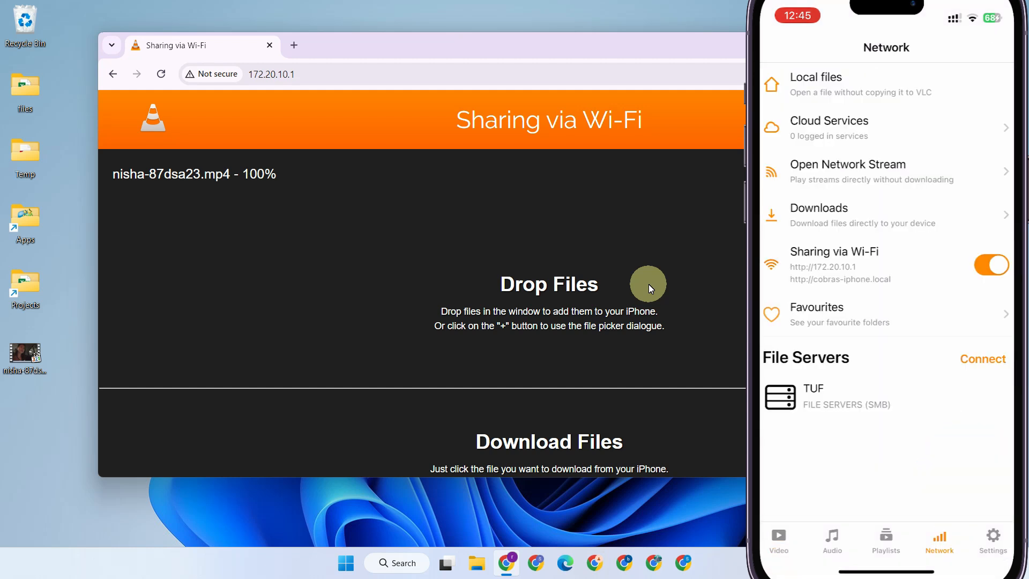